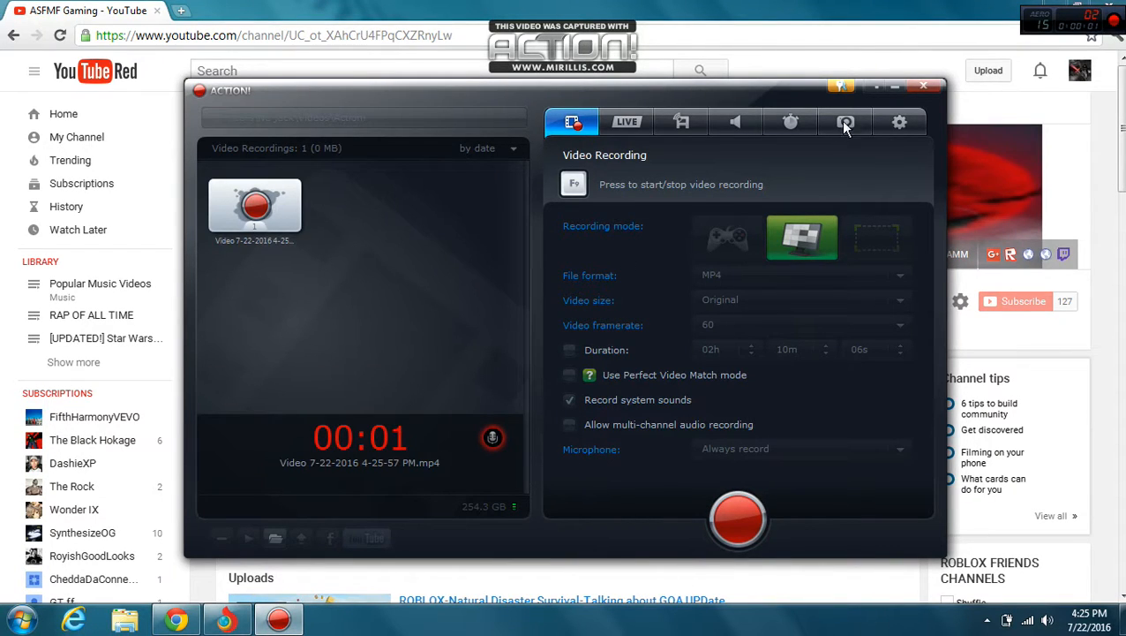
- Use the Action! toolbar and leave the Natural Disaster Survival game page showing
left_click(924, 85)
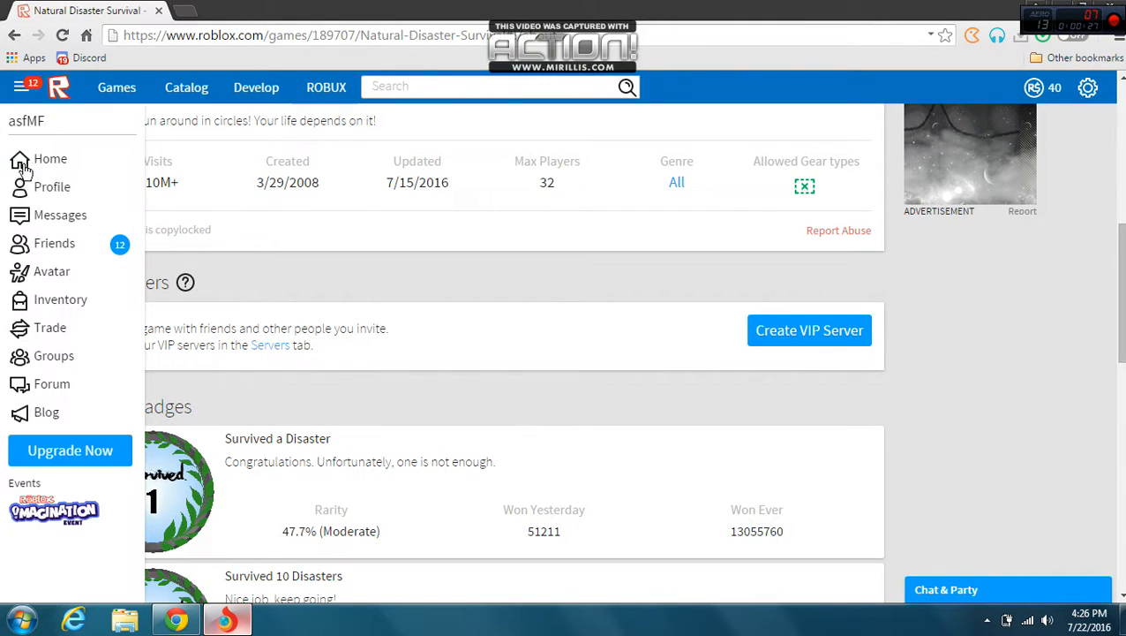
- Go to the account Home page from the left side menu
left_click(49, 159)
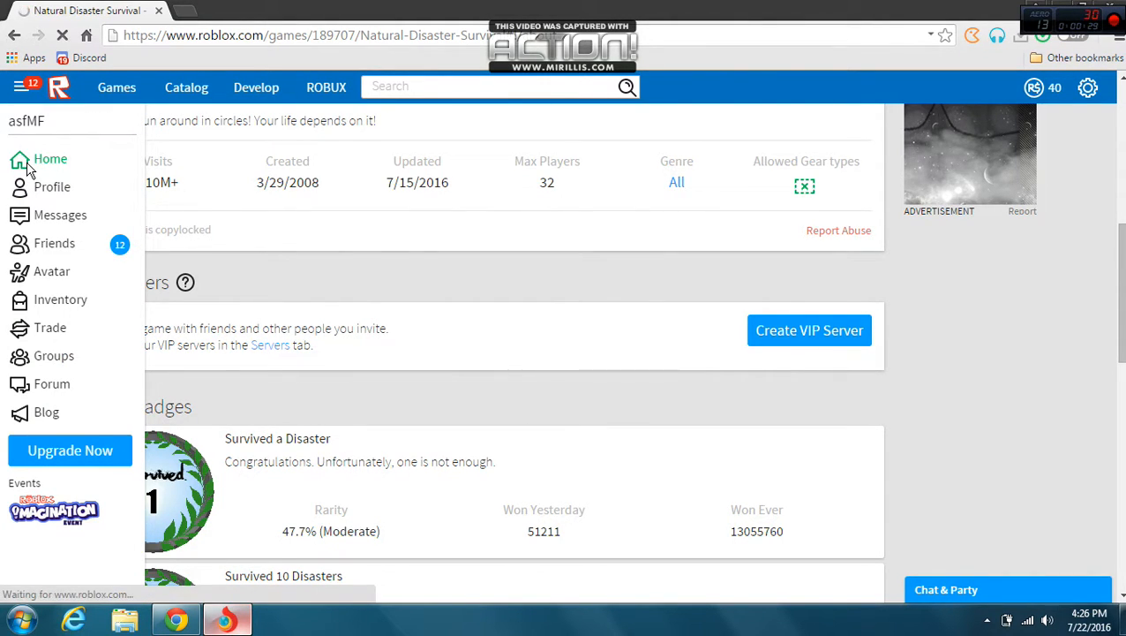
left_click(49, 159)
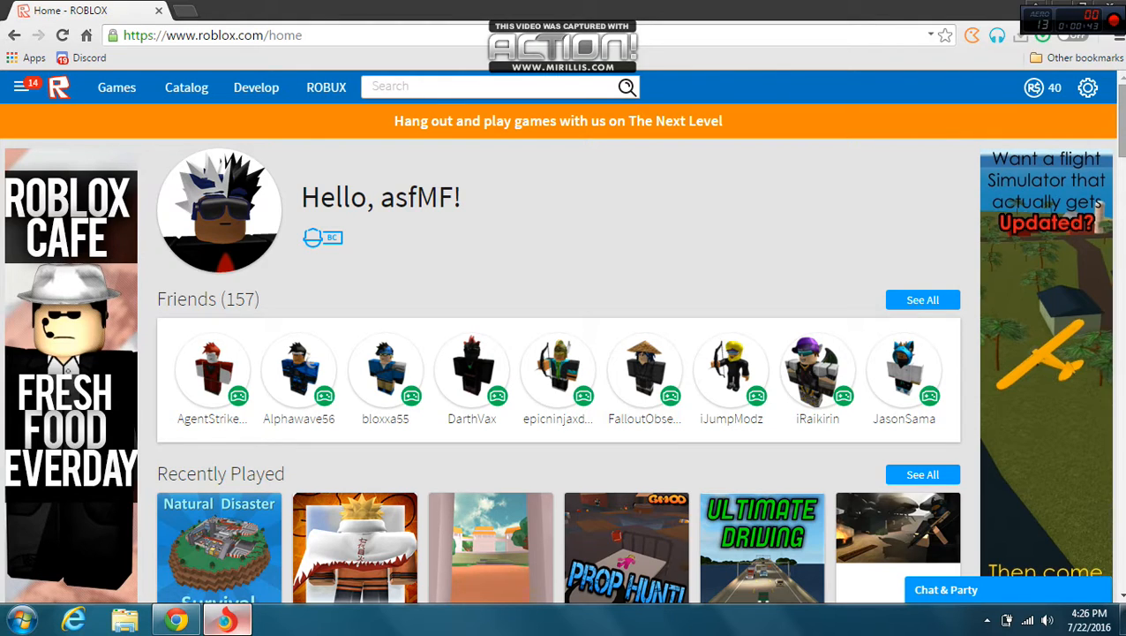
mouse_move(816, 216)
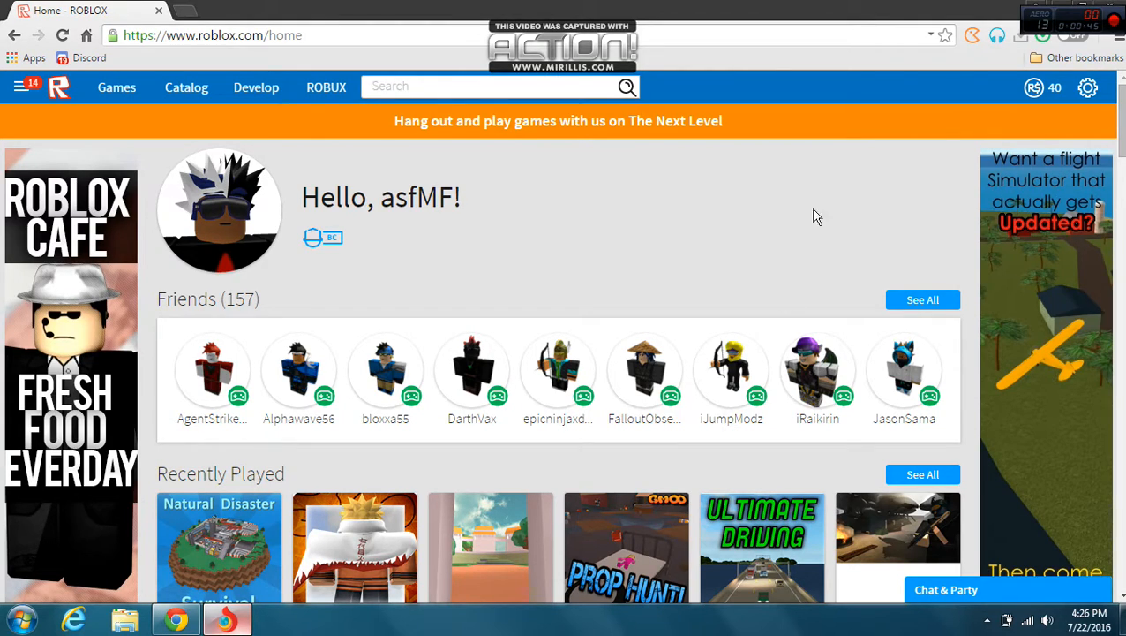
- Scroll the home page past My Favorites to the Sith Empire and Naruto RPG feed posts
scroll("down", 3)
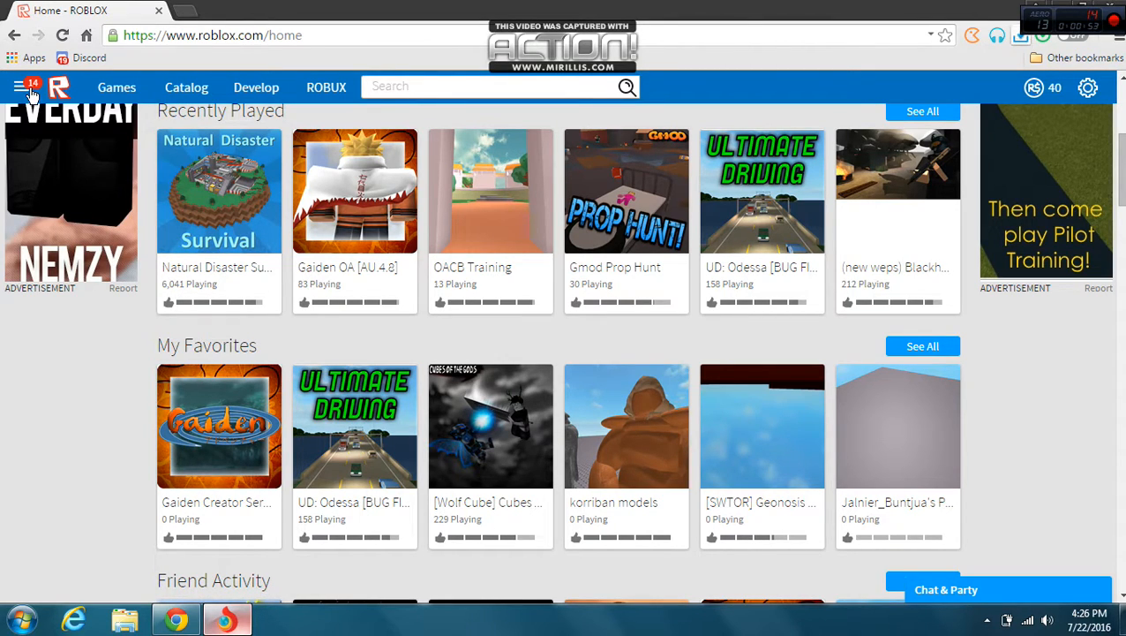
left_click(19, 87)
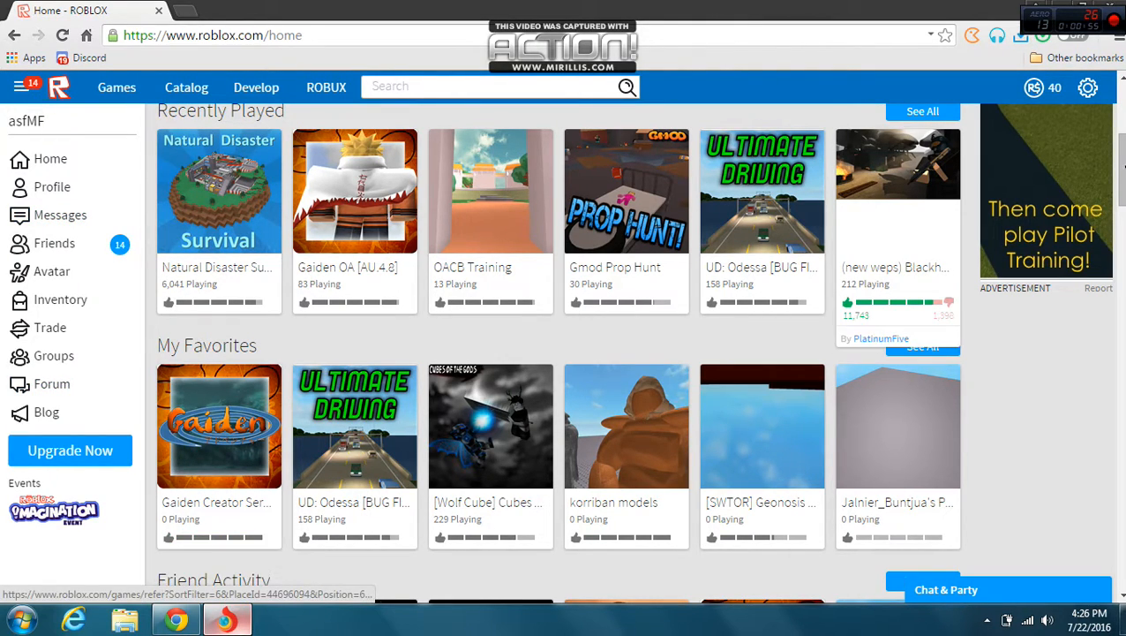
scroll("down", 3)
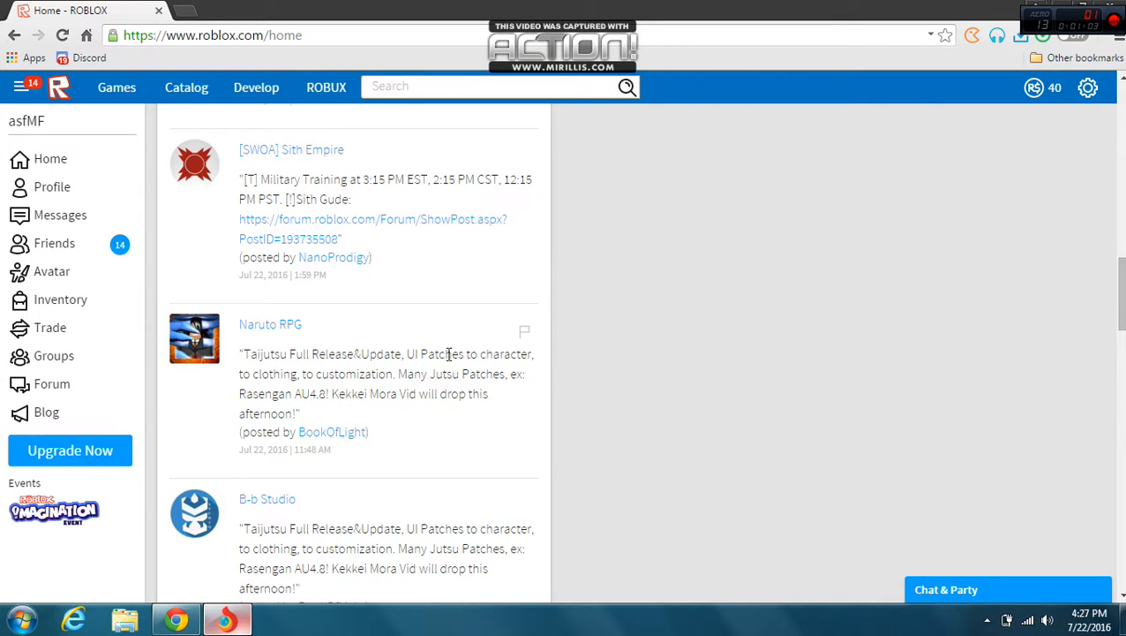
mouse_move(318, 356)
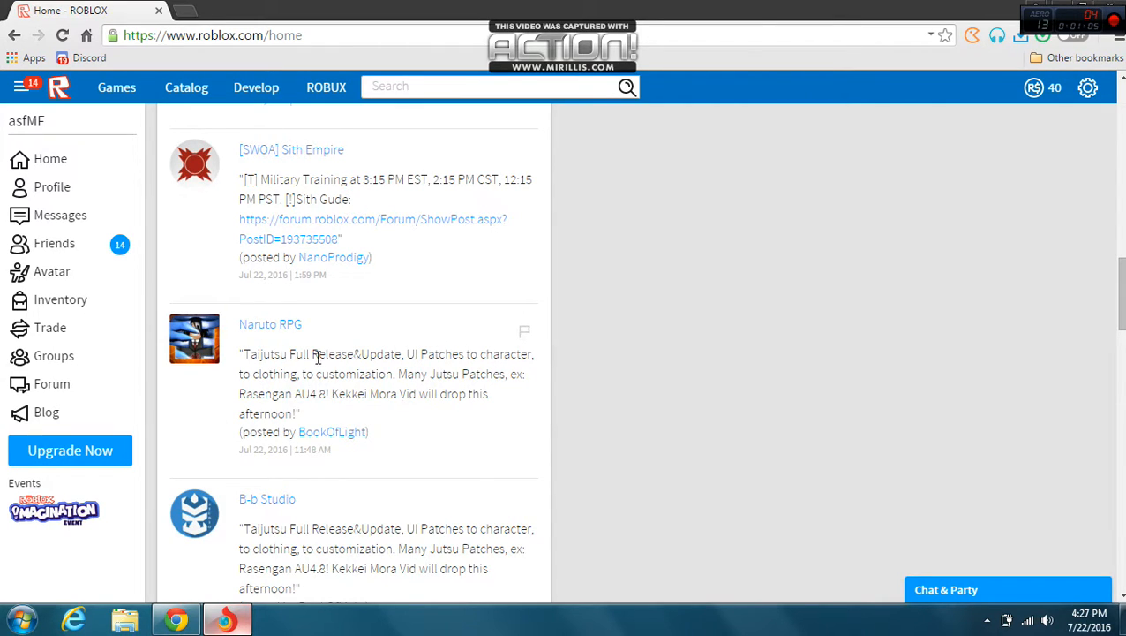
- Highlight passages of the Naruto RPG Taijutsu update post while reading it
left_click_drag(351, 353, 473, 393)
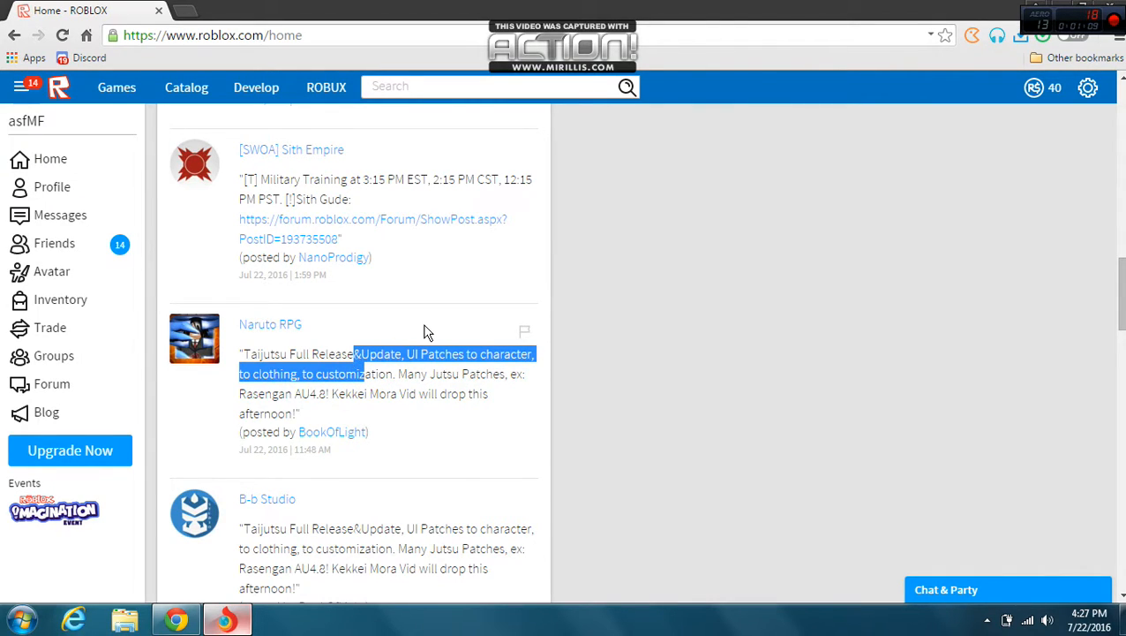
mouse_move(422, 330)
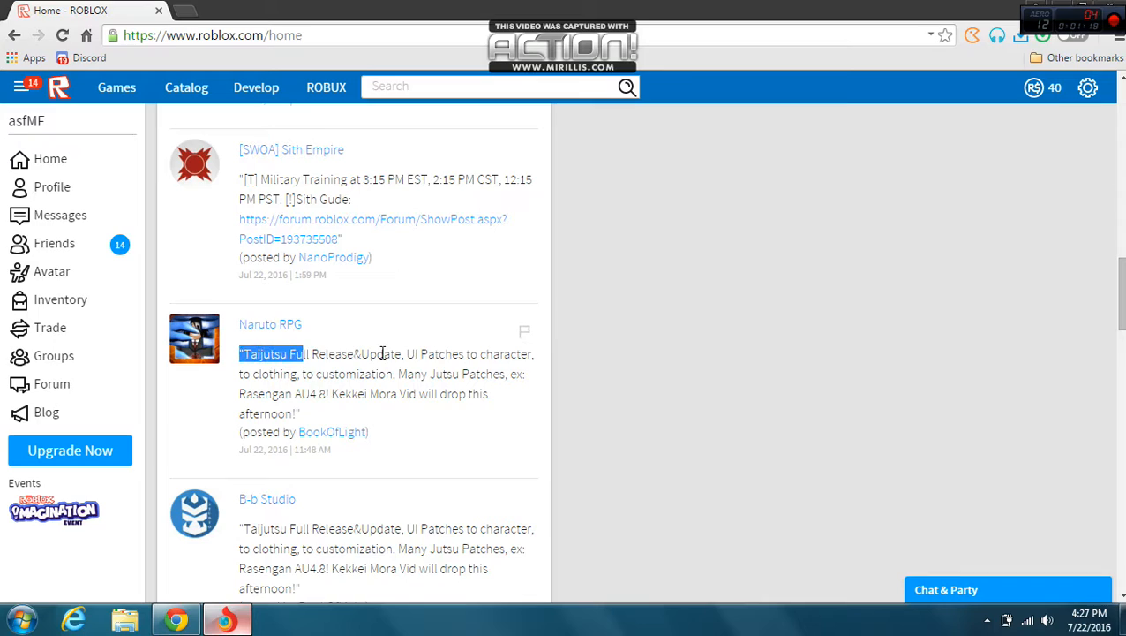
left_click_drag(308, 353, 515, 374)
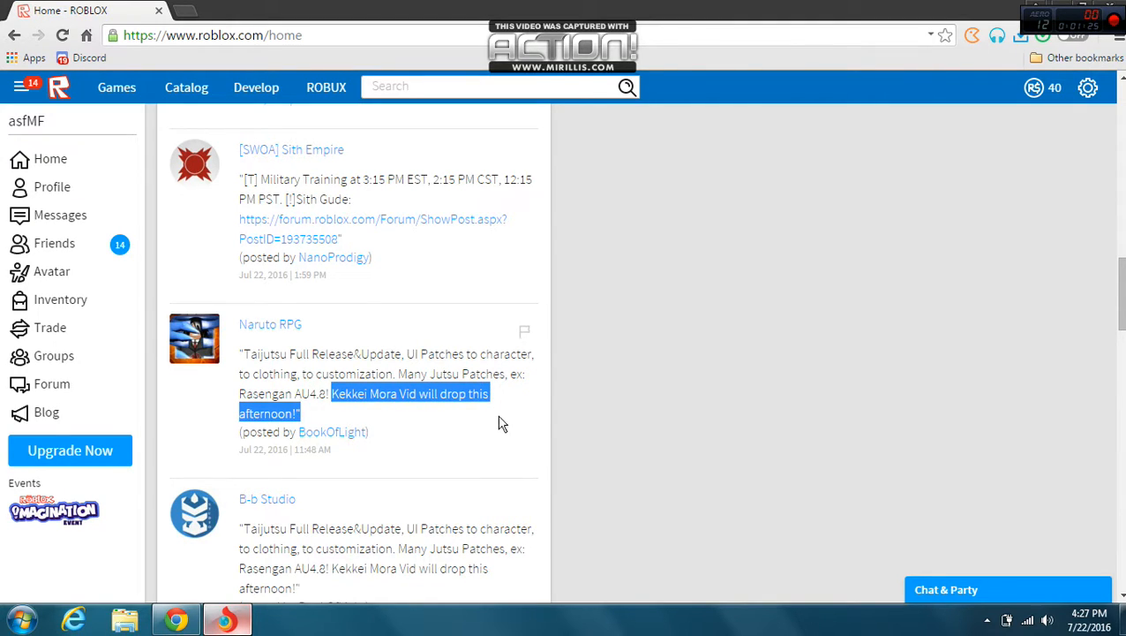
mouse_move(654, 424)
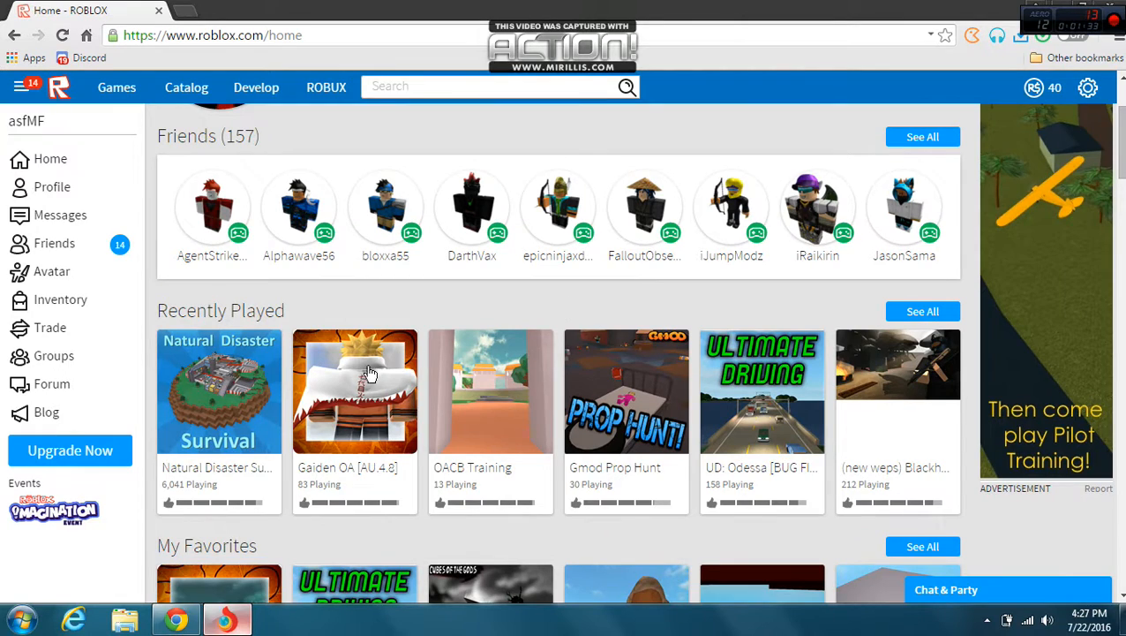
- Open Gaiden OA from Recently Played and launch it with the Play button
left_click(355, 392)
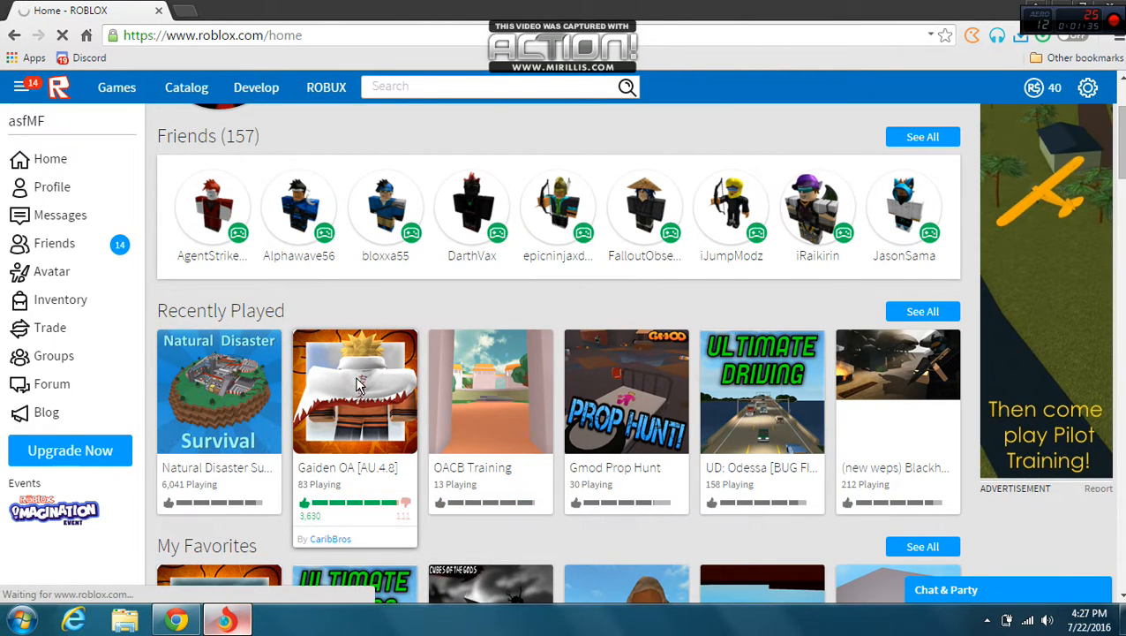
left_click(354, 392)
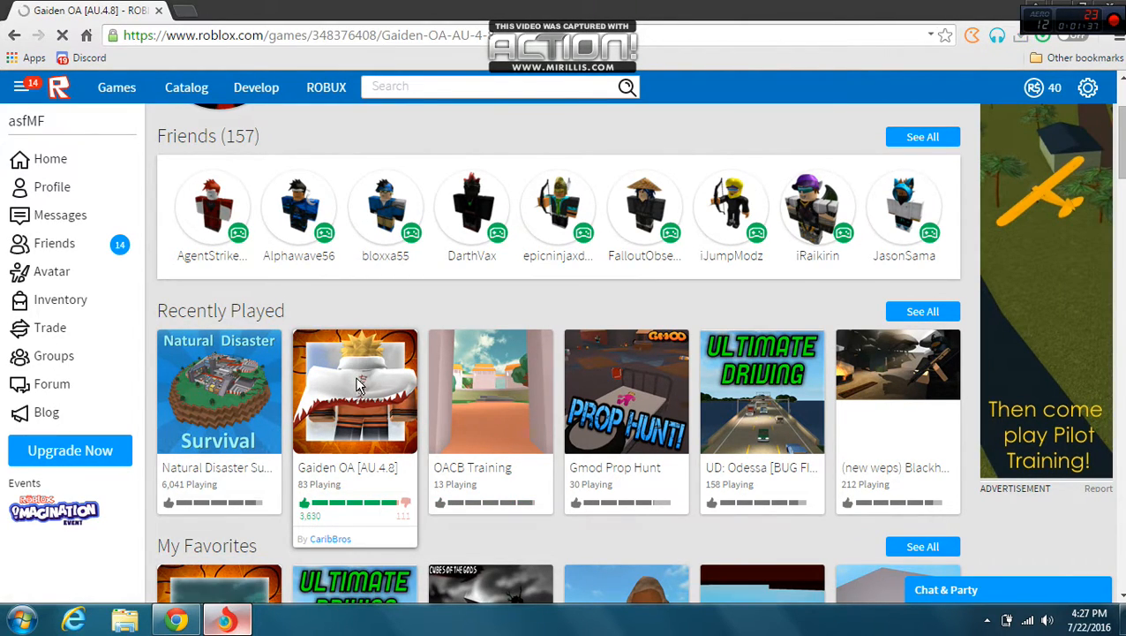
left_click(353, 391)
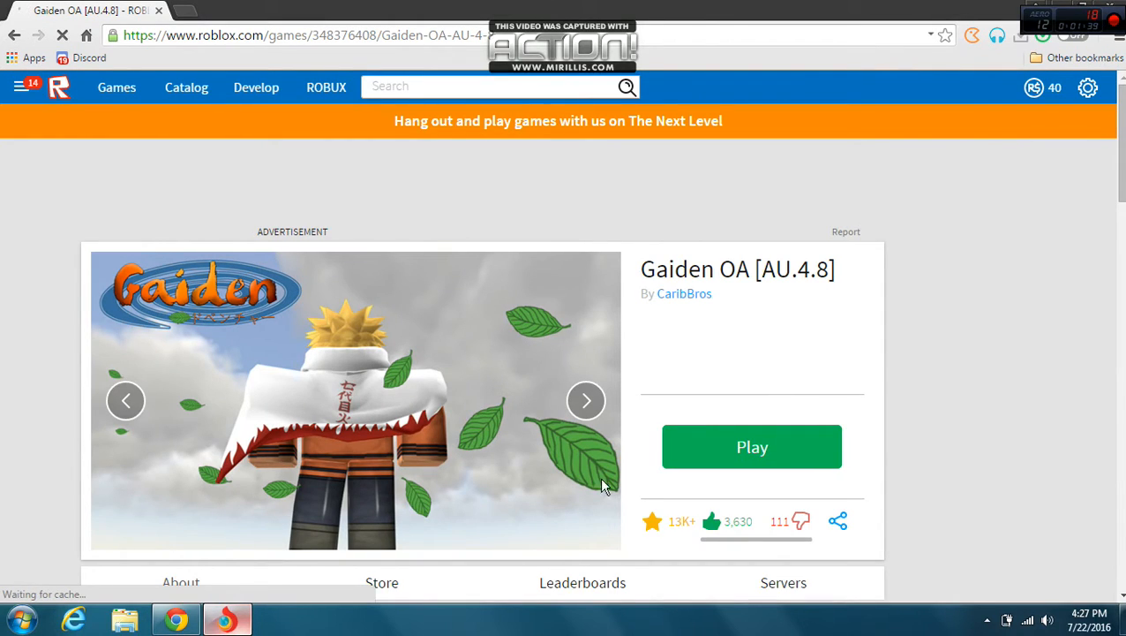
mouse_move(713, 466)
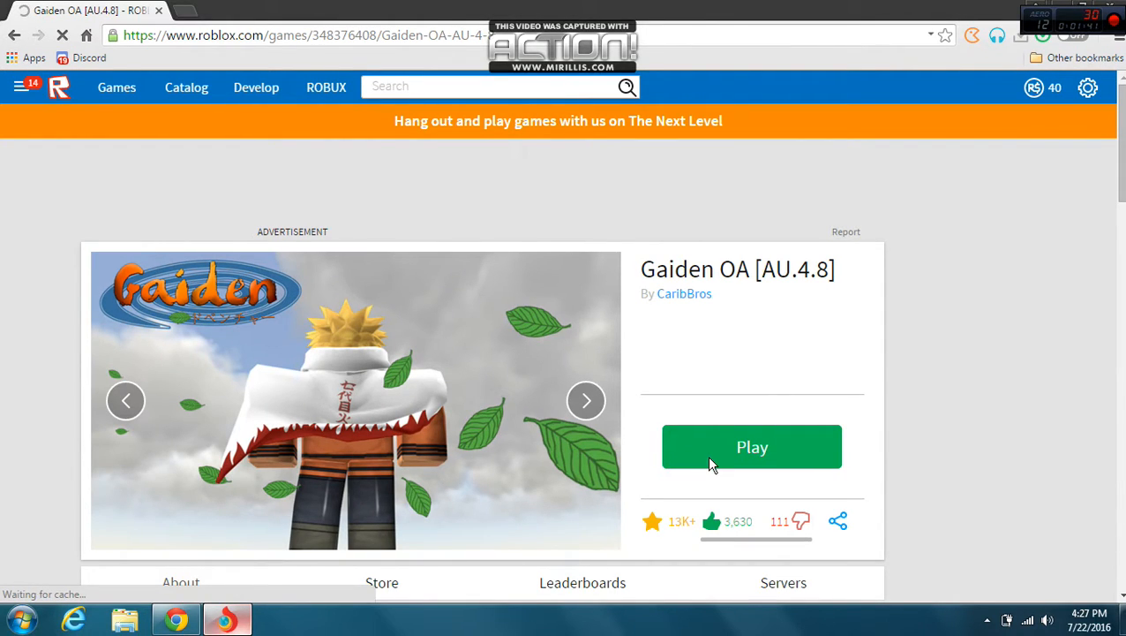
left_click(750, 444)
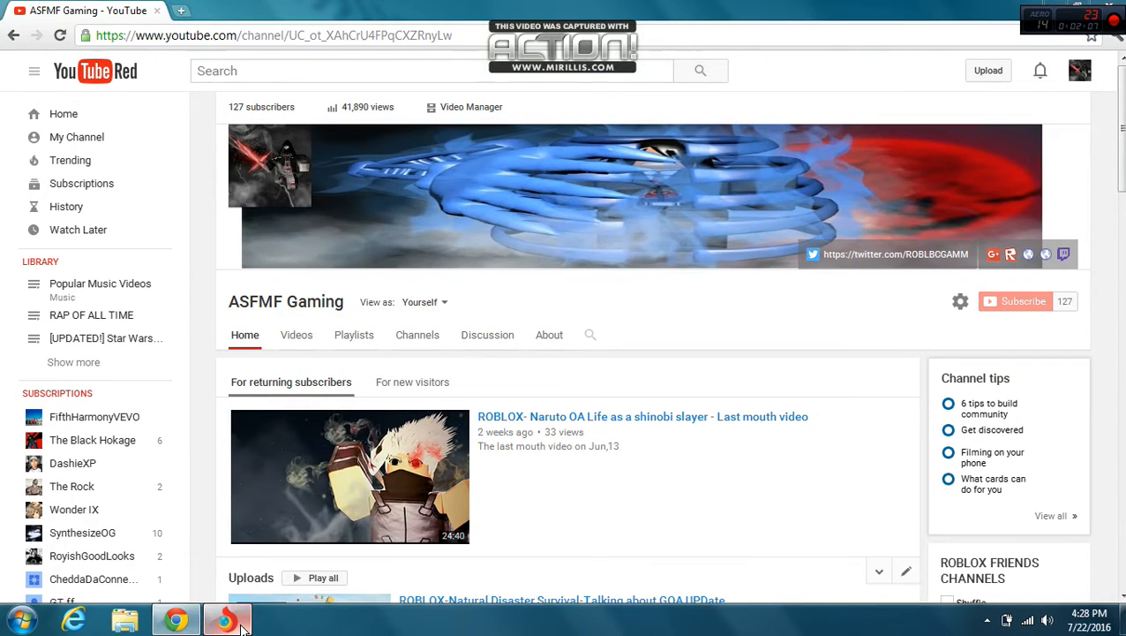
- Return to the Gaiden OA tab and bring the launched game window to the front
left_click(226, 617)
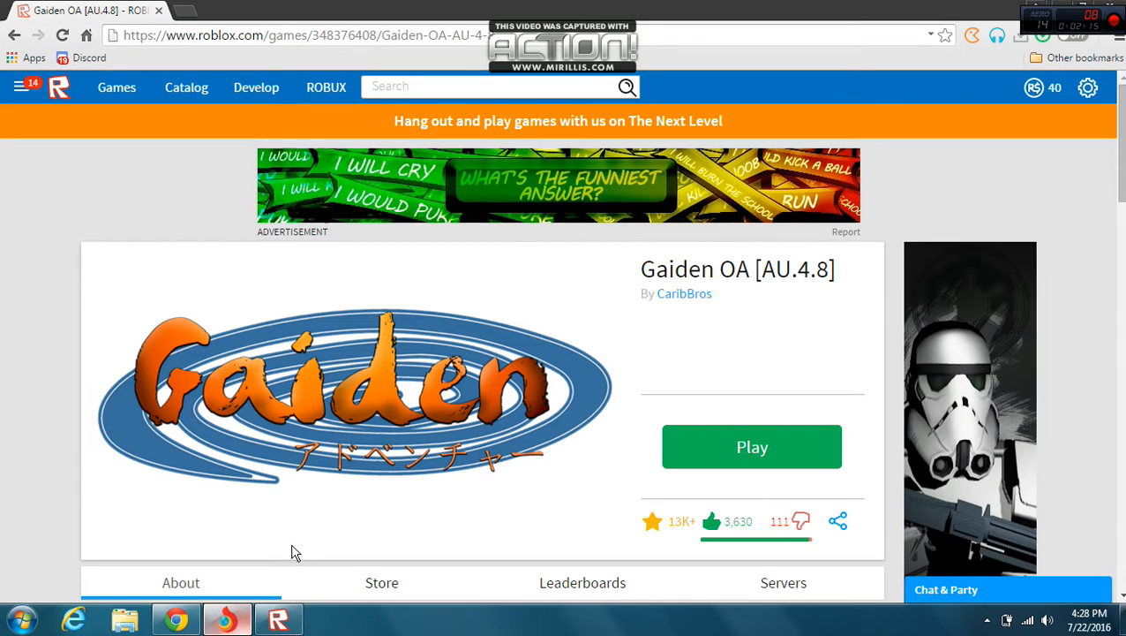
left_click(750, 445)
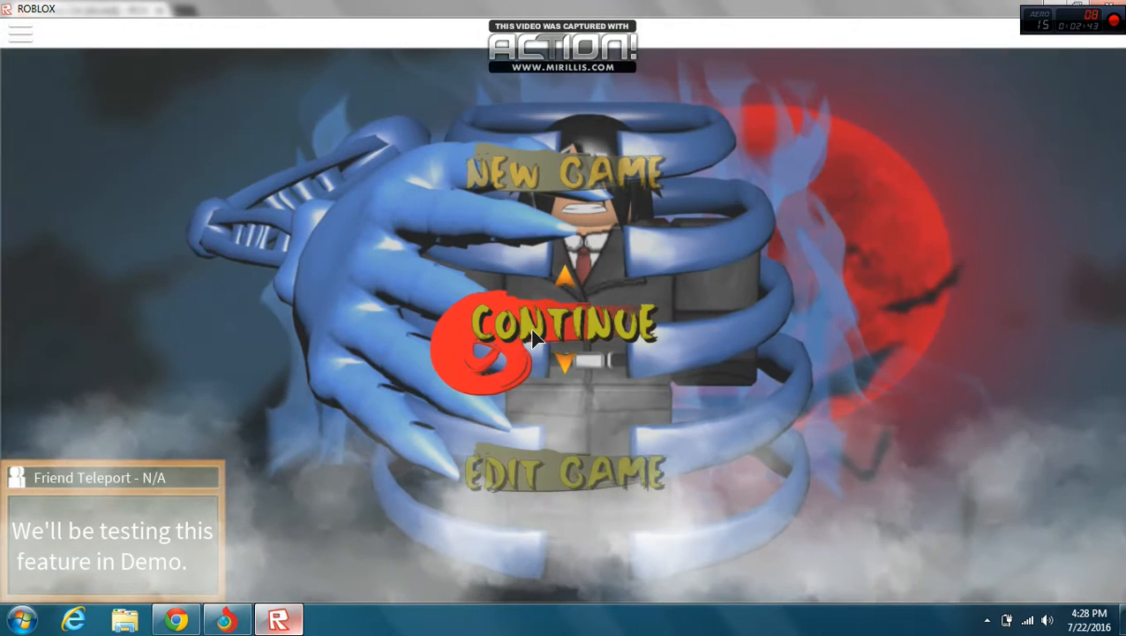
- Choose CONTINUE on the Gaiden OA title menu to enter the world
left_click(564, 322)
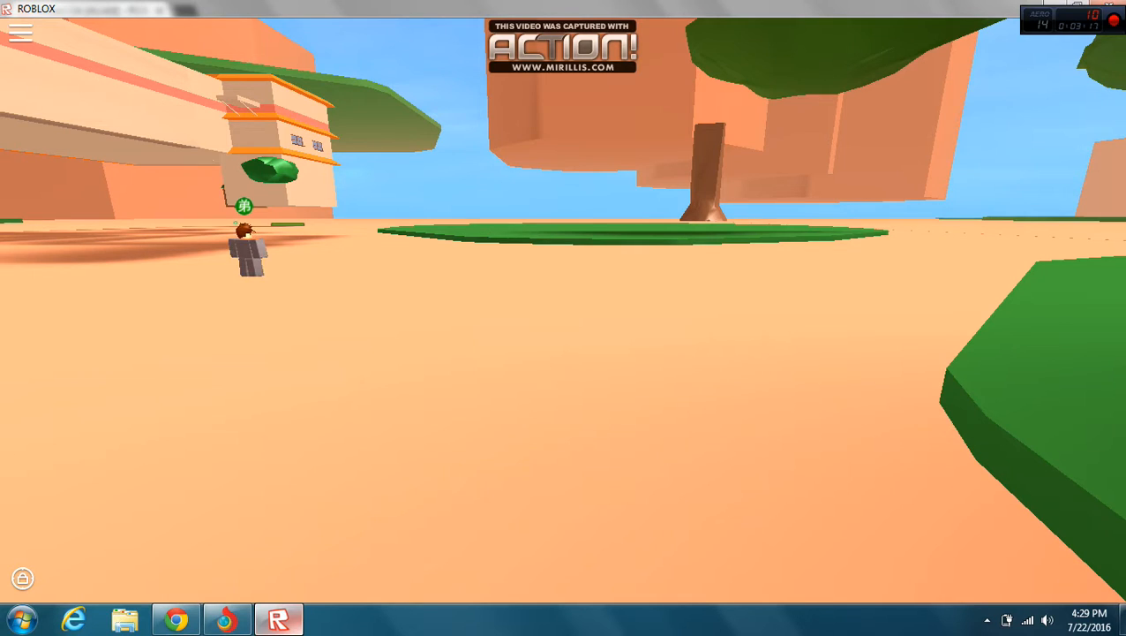
- Dismiss the overlay so the character spawns into the world near another player
key("Escape")
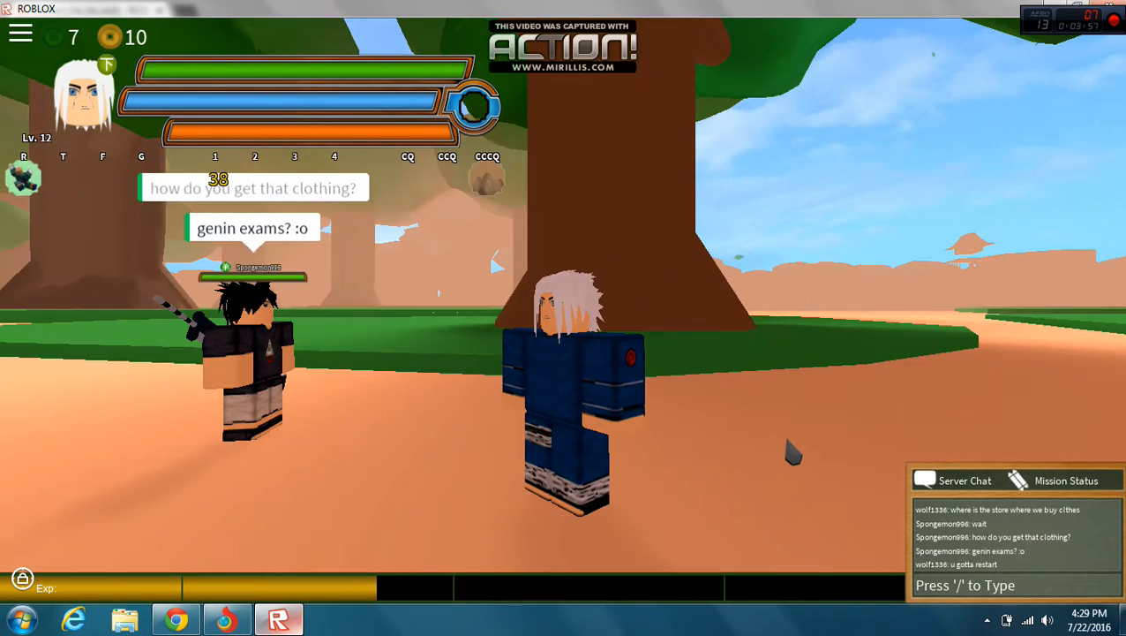
- Send 'come in ga' in server chat, then start typing 'not the' while walking toward the store
key("Escape")
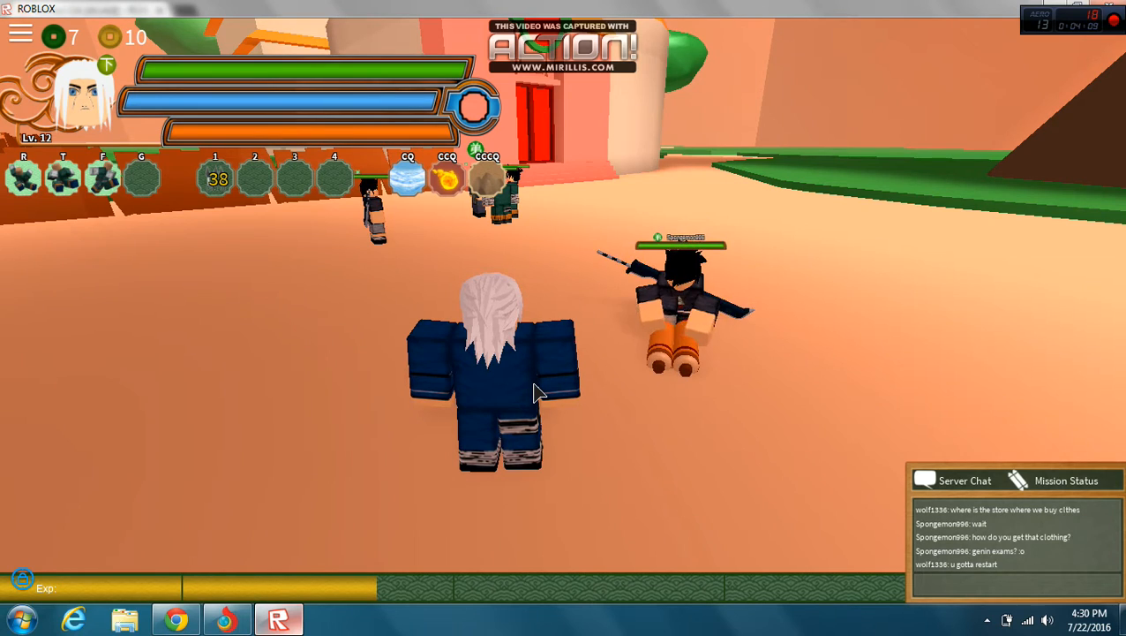
type("come in game stoe")
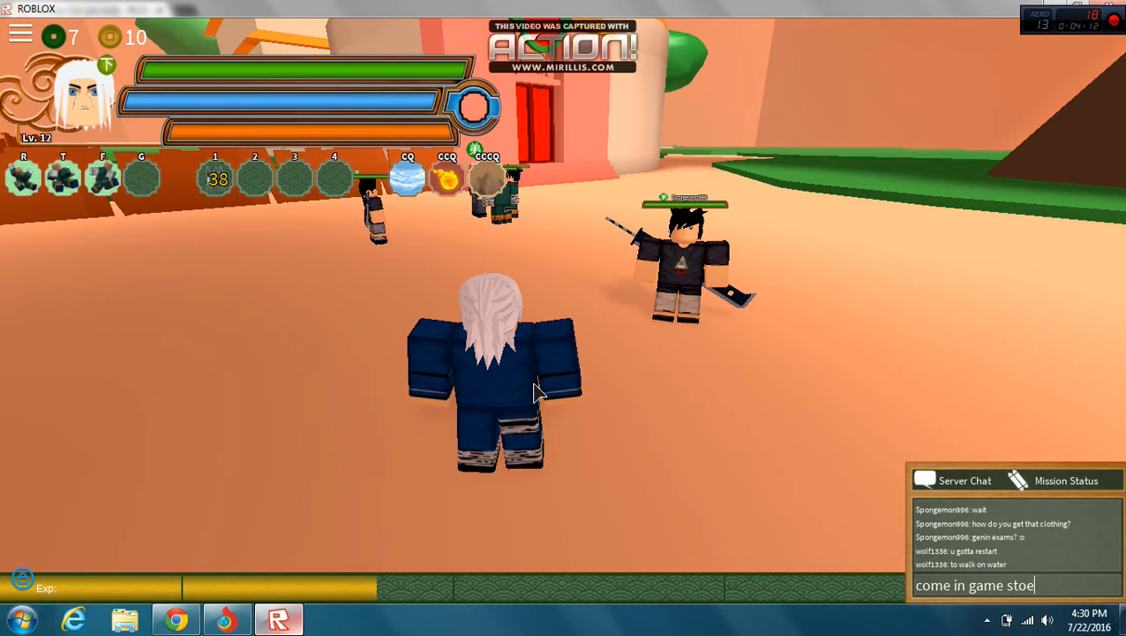
key("enter")
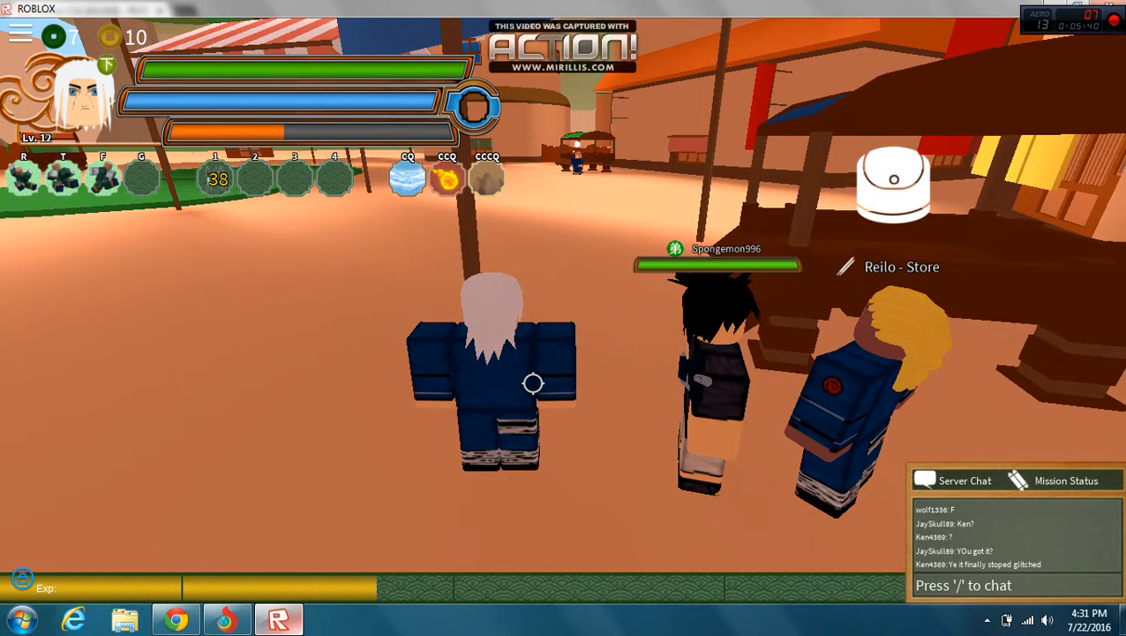
type("not the")
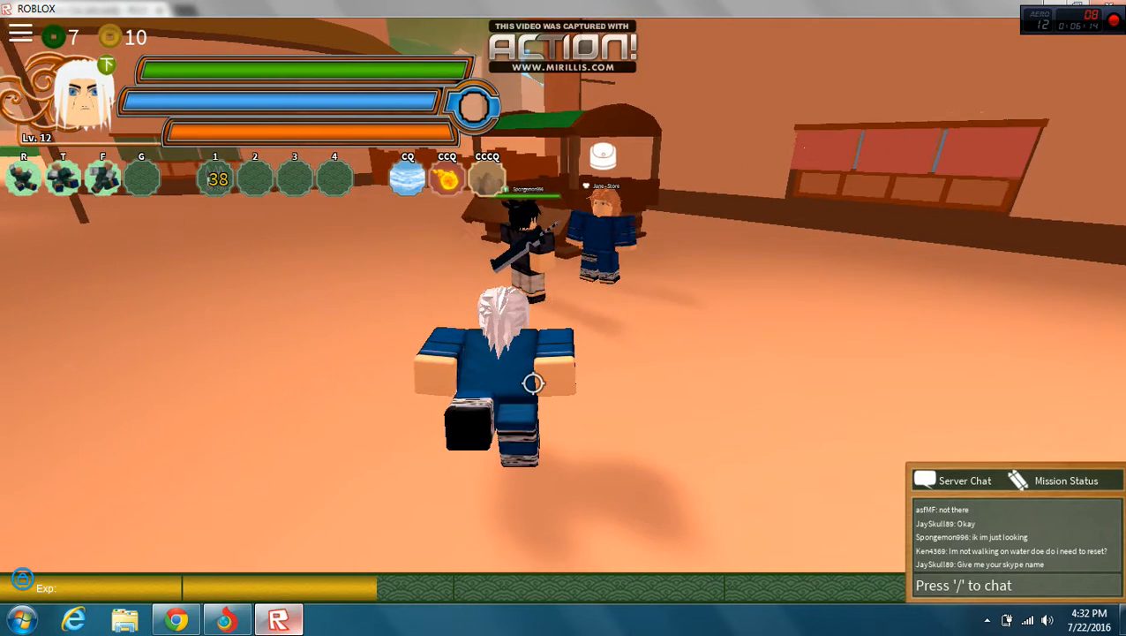
type("her")
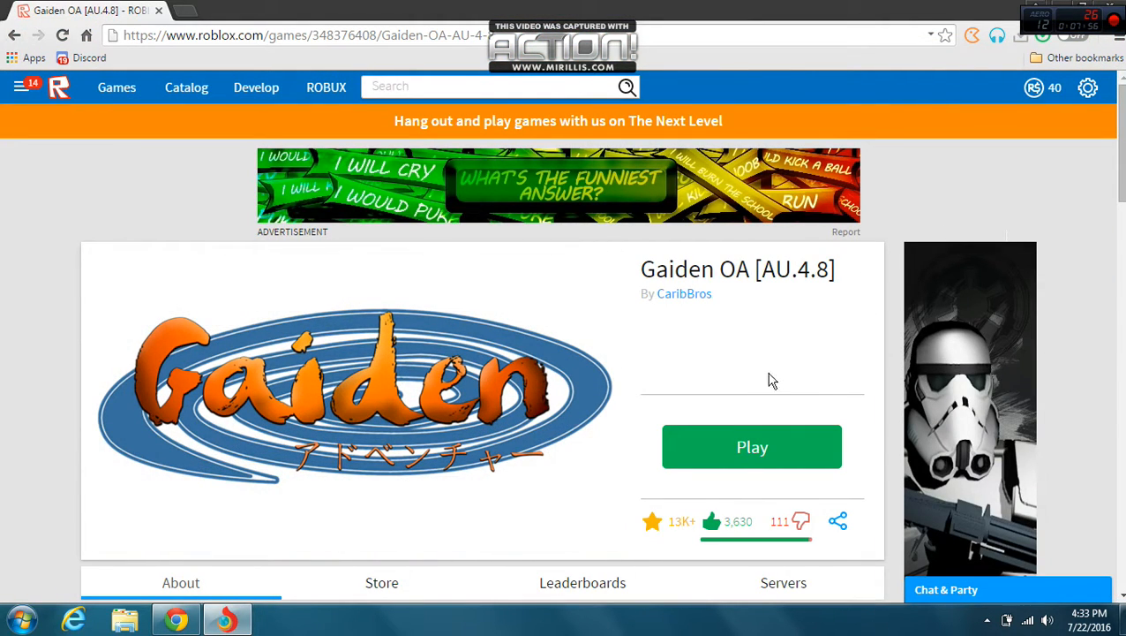
- Scroll the Gaiden OA page and show the site's side navigation panel
scroll("down", 3)
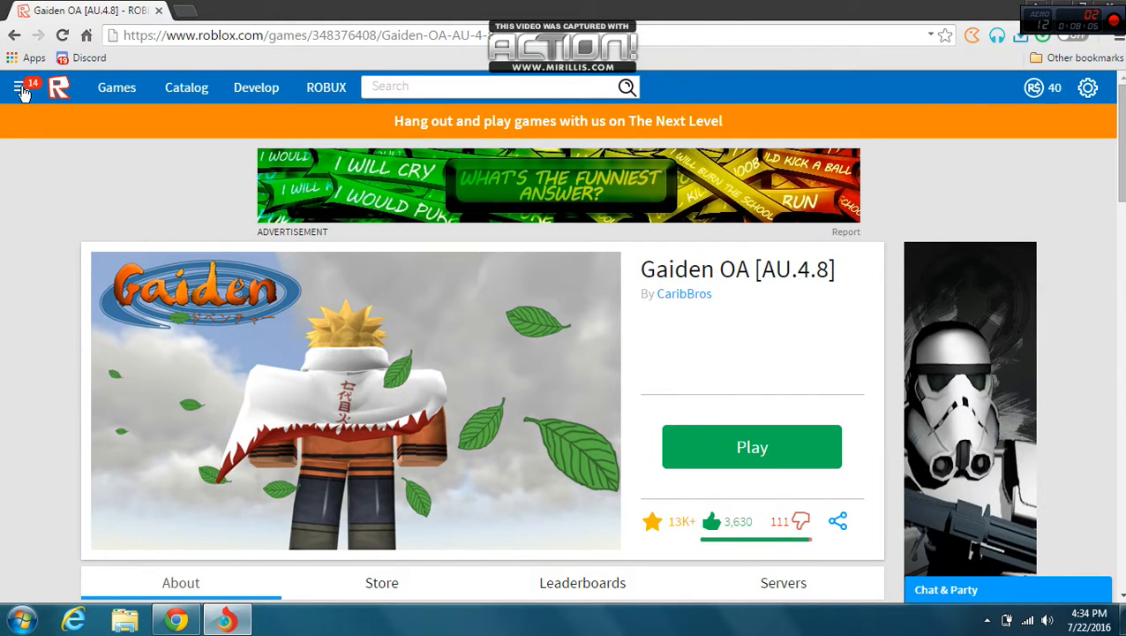
left_click(22, 86)
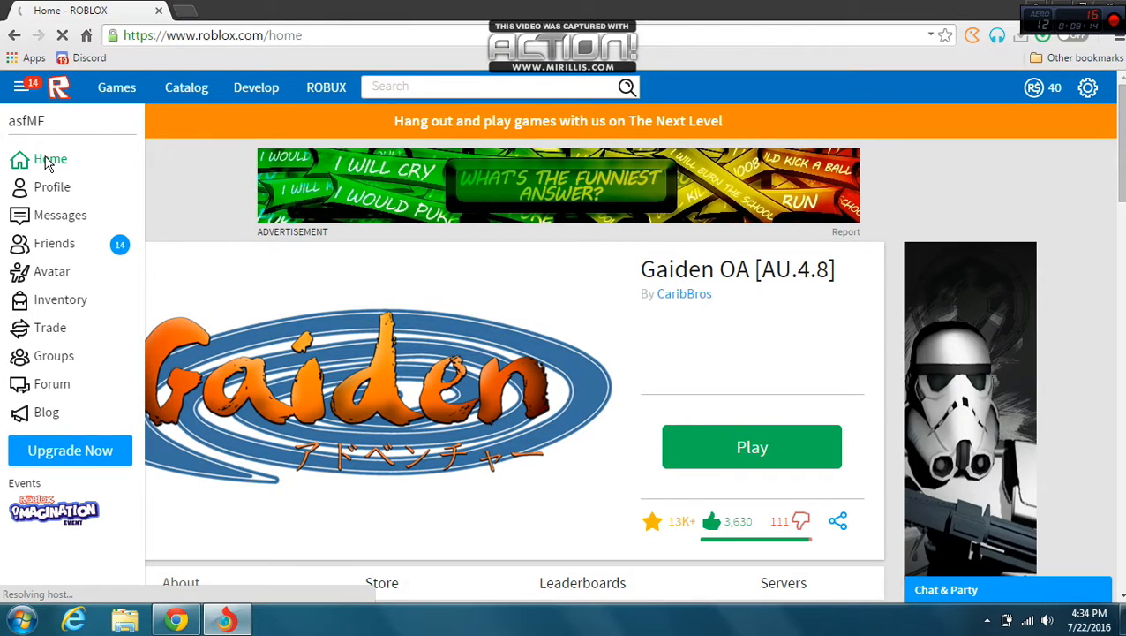
- From the Home page's Friend Activity, go to the [SWTOR] Centax-1 - Republic Base Of Operations game page
left_click(49, 159)
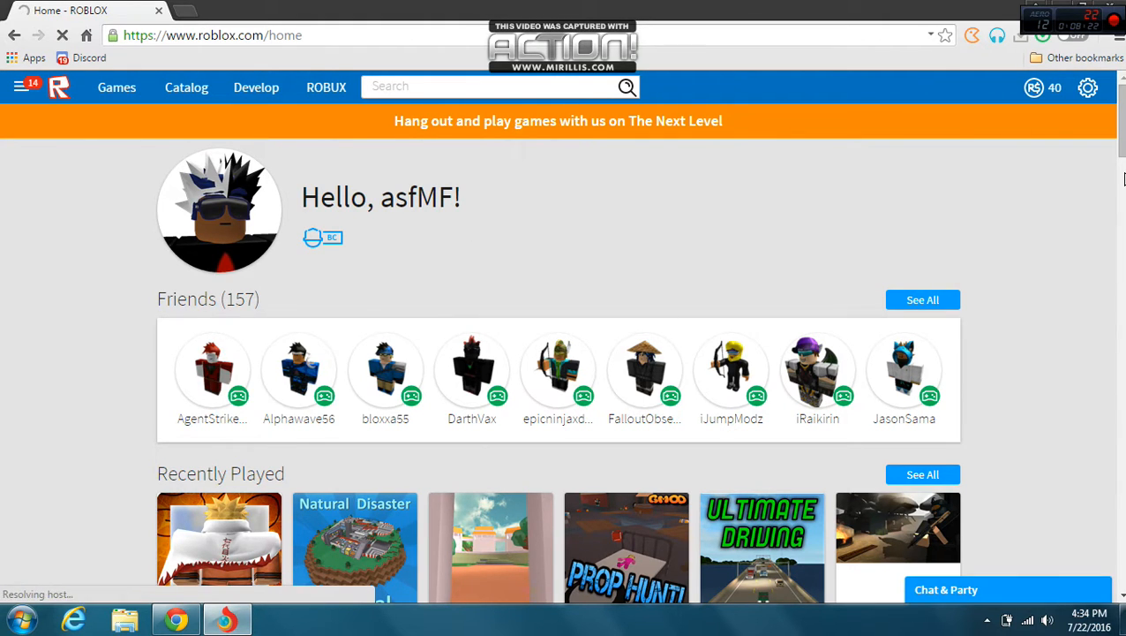
scroll("down", 3)
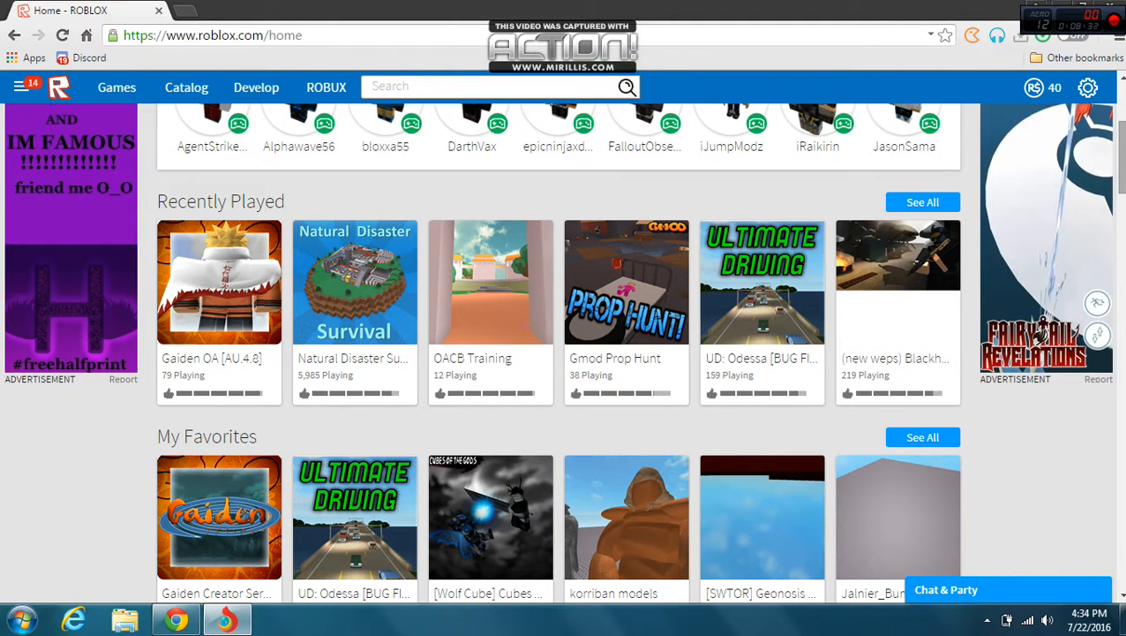
scroll("down", 3)
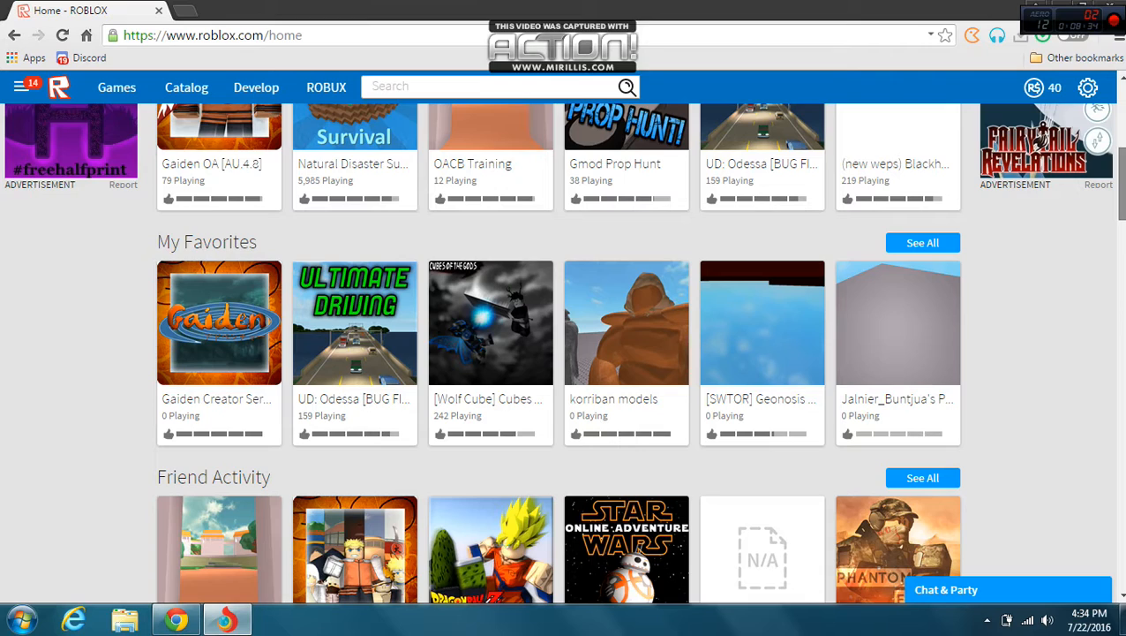
scroll("down", 3)
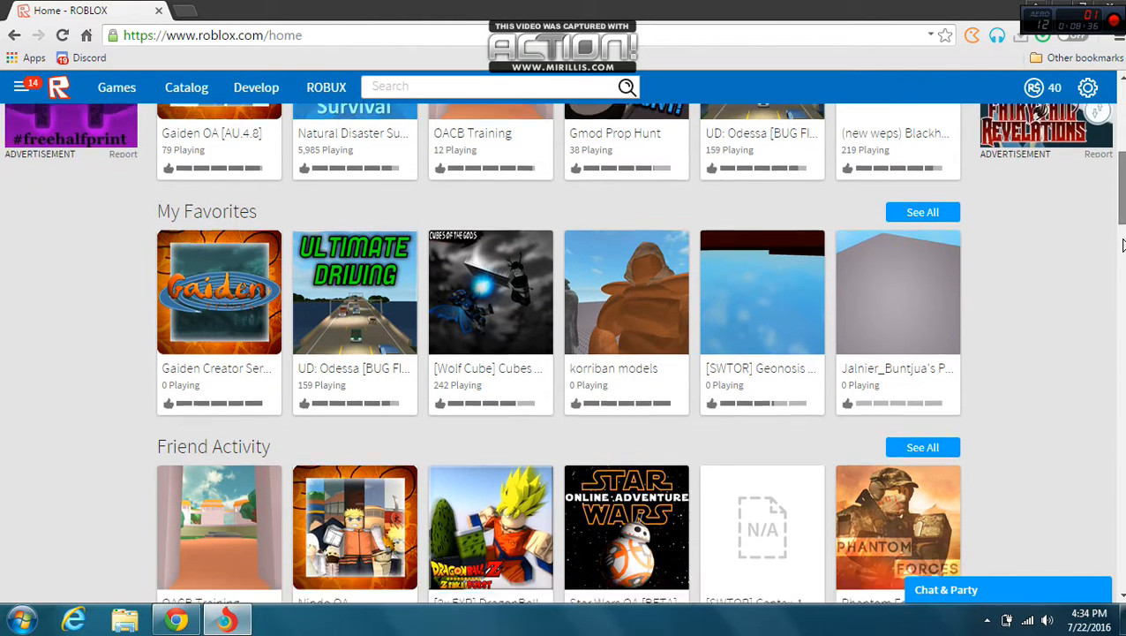
scroll("down", 3)
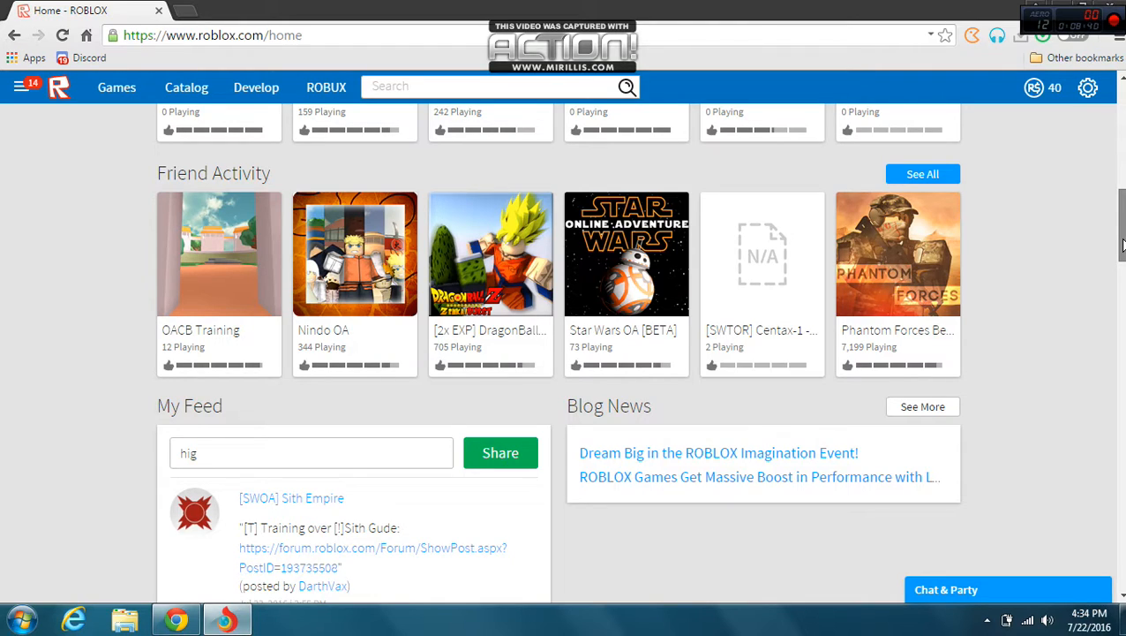
mouse_move(762, 265)
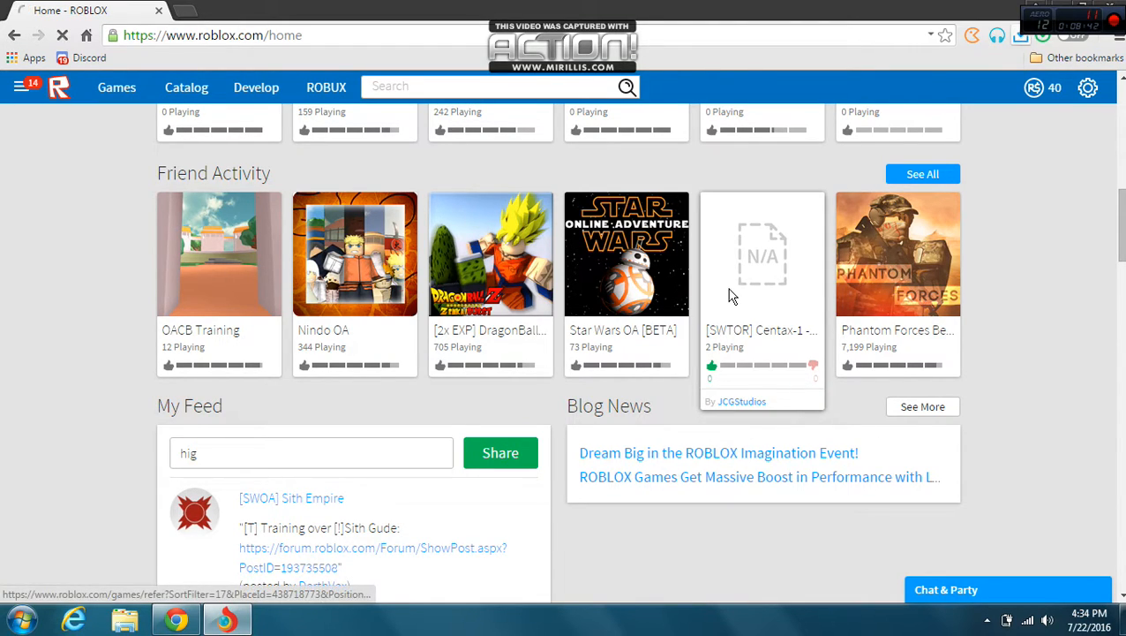
left_click(761, 254)
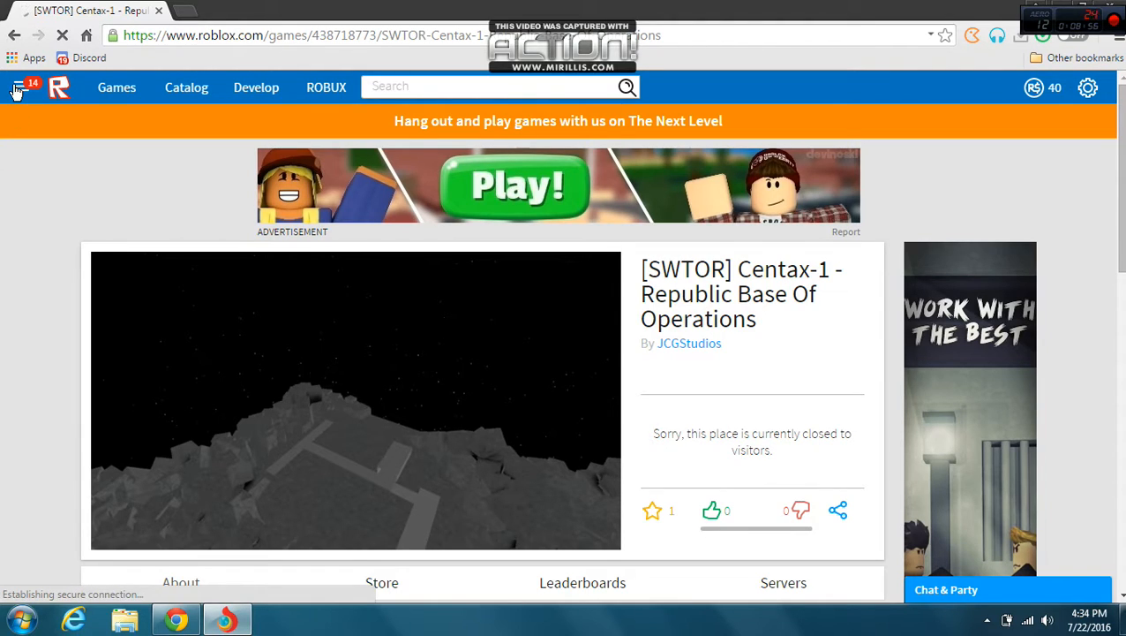
- Return to Home via the navigation panel and scroll down to the Sith Empire My Feed posts
left_click(16, 86)
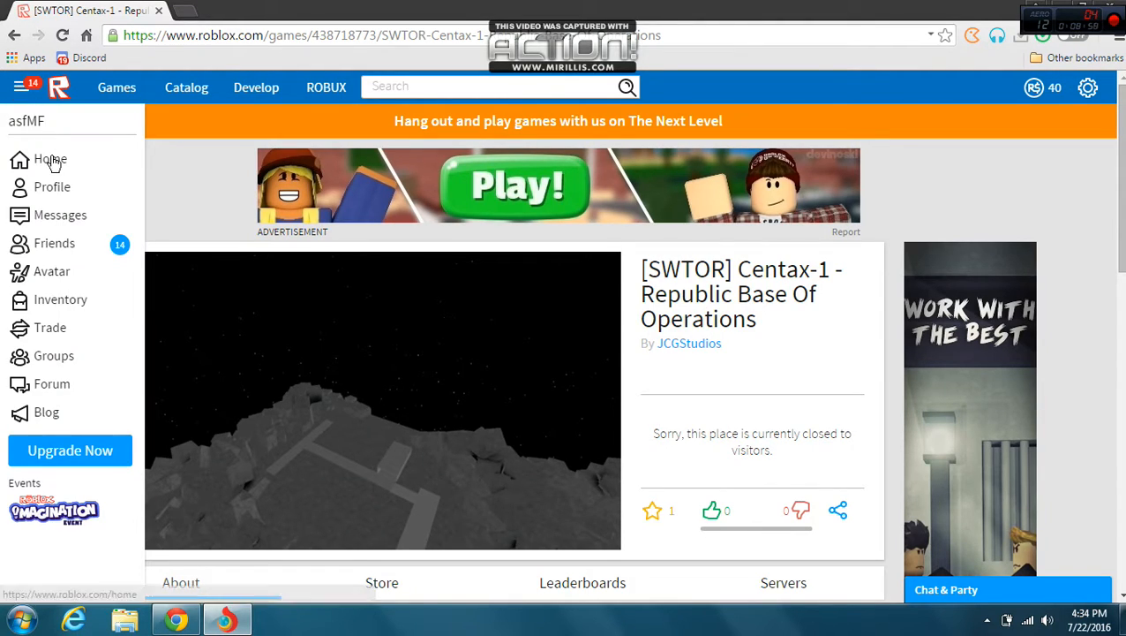
left_click(50, 158)
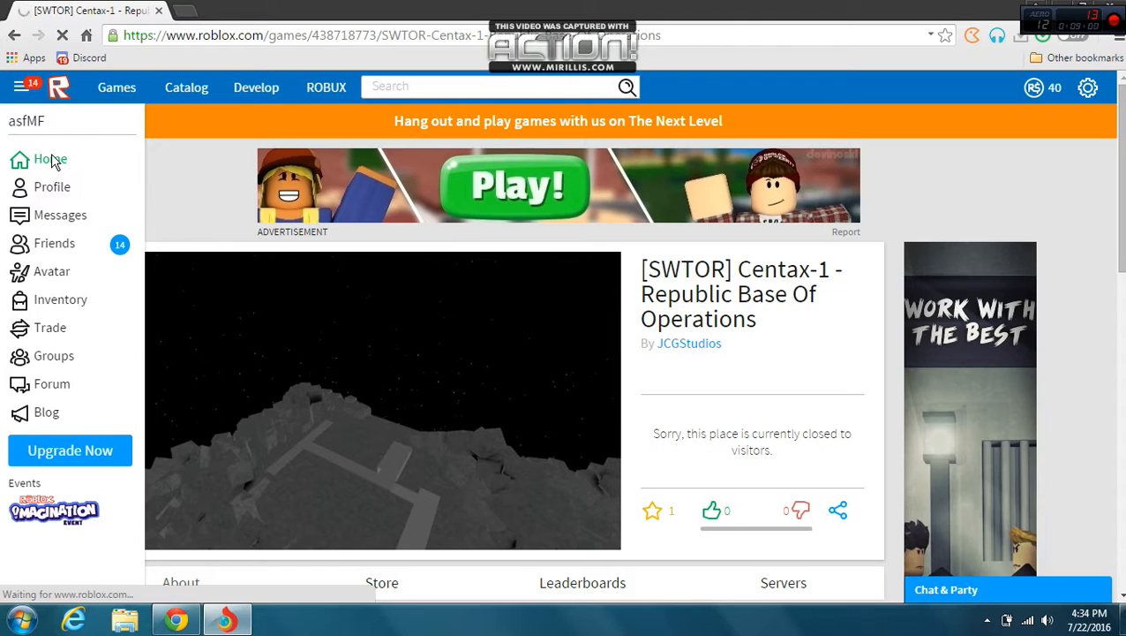
left_click(49, 159)
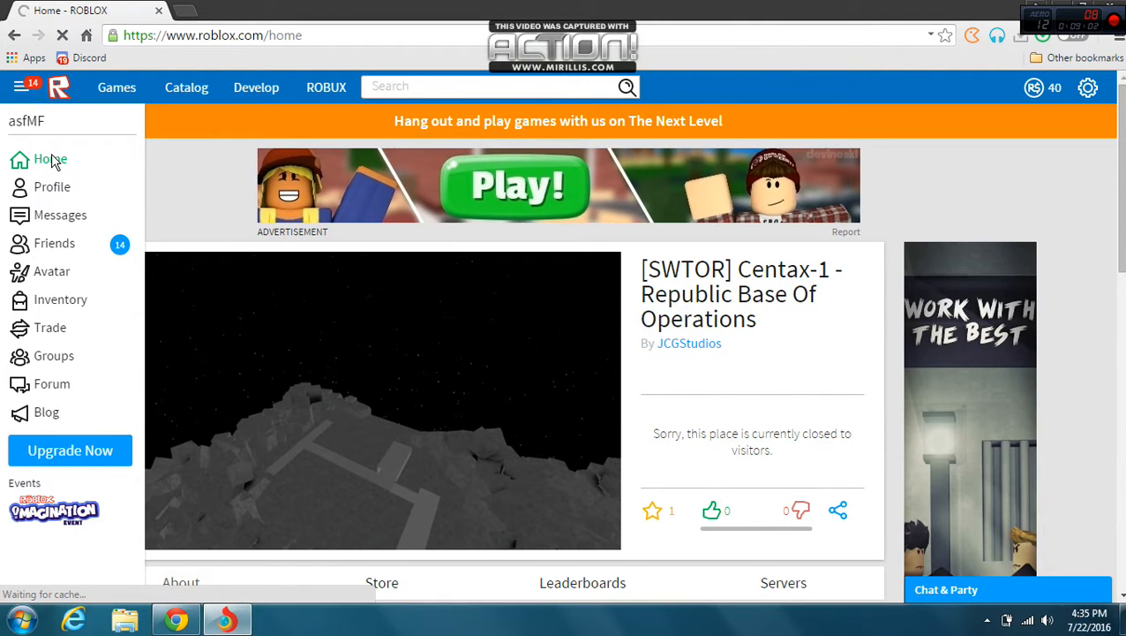
left_click(49, 158)
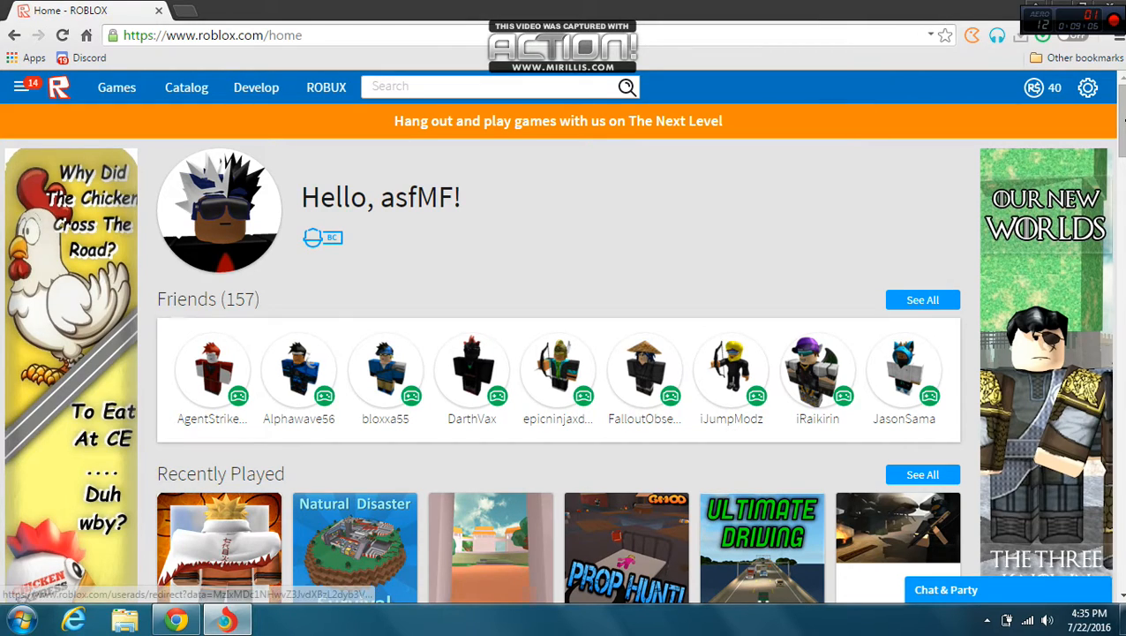
scroll("down", 3)
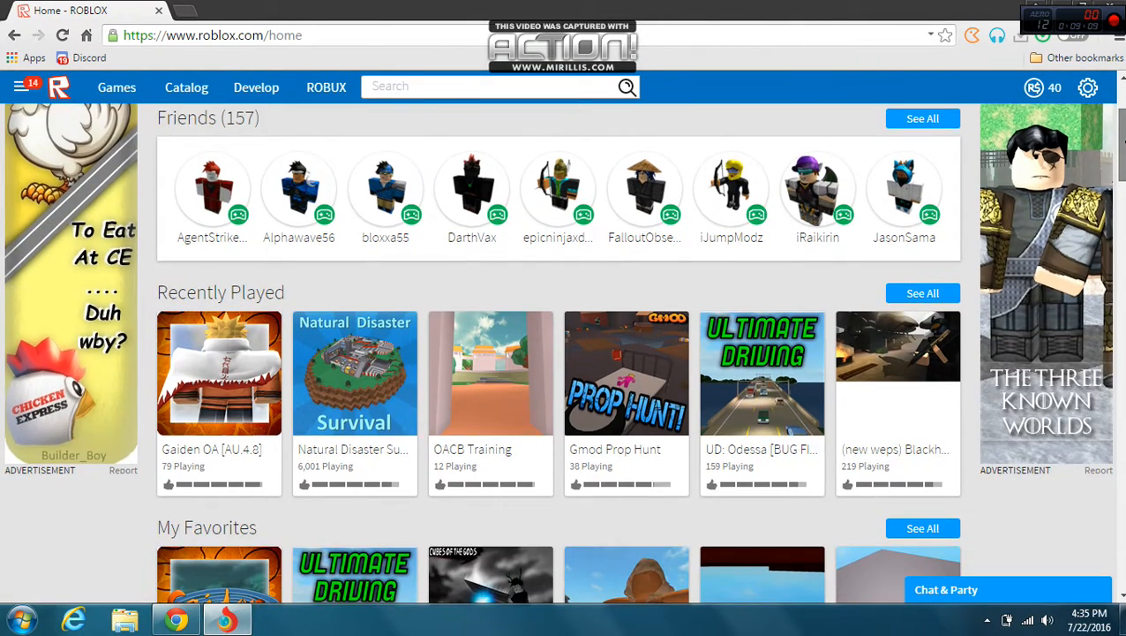
scroll("down", 3)
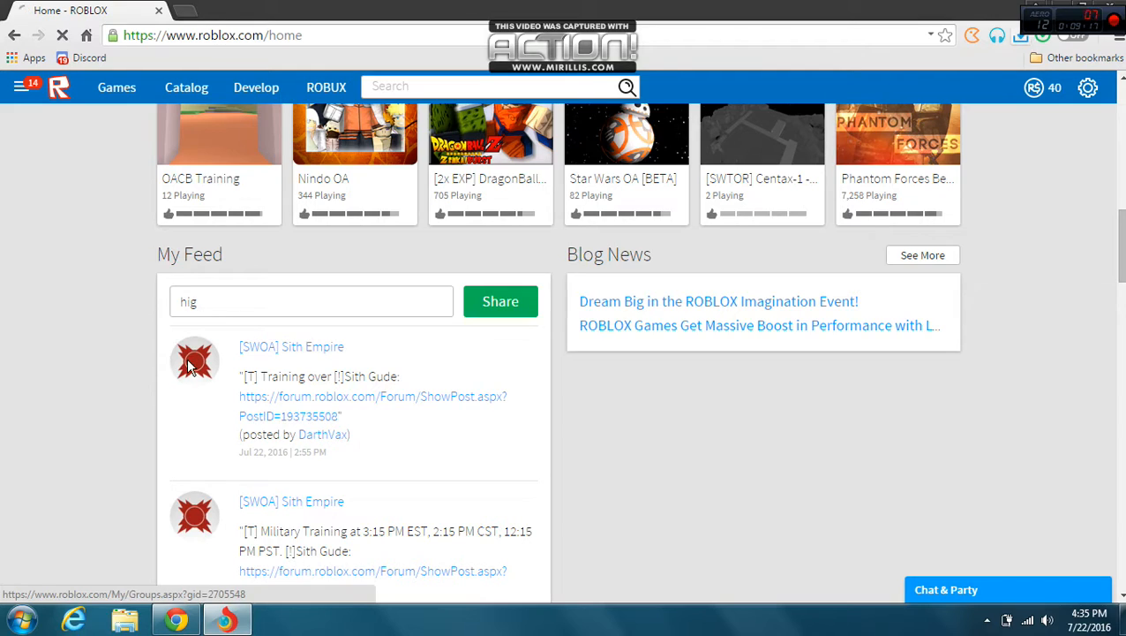
left_click(194, 360)
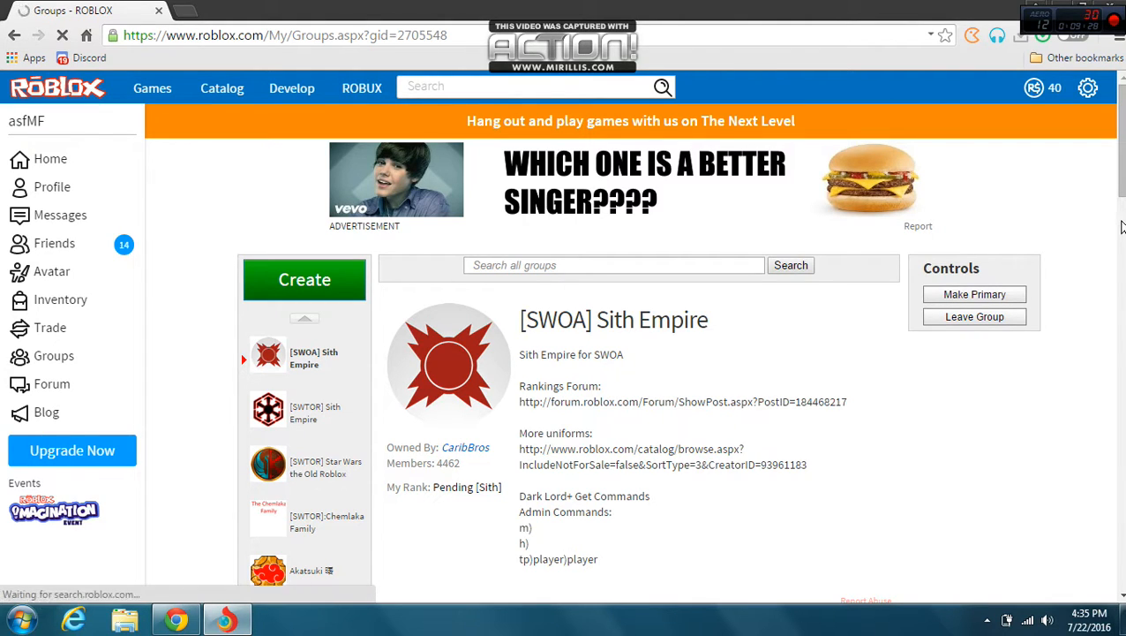
scroll("down", 3)
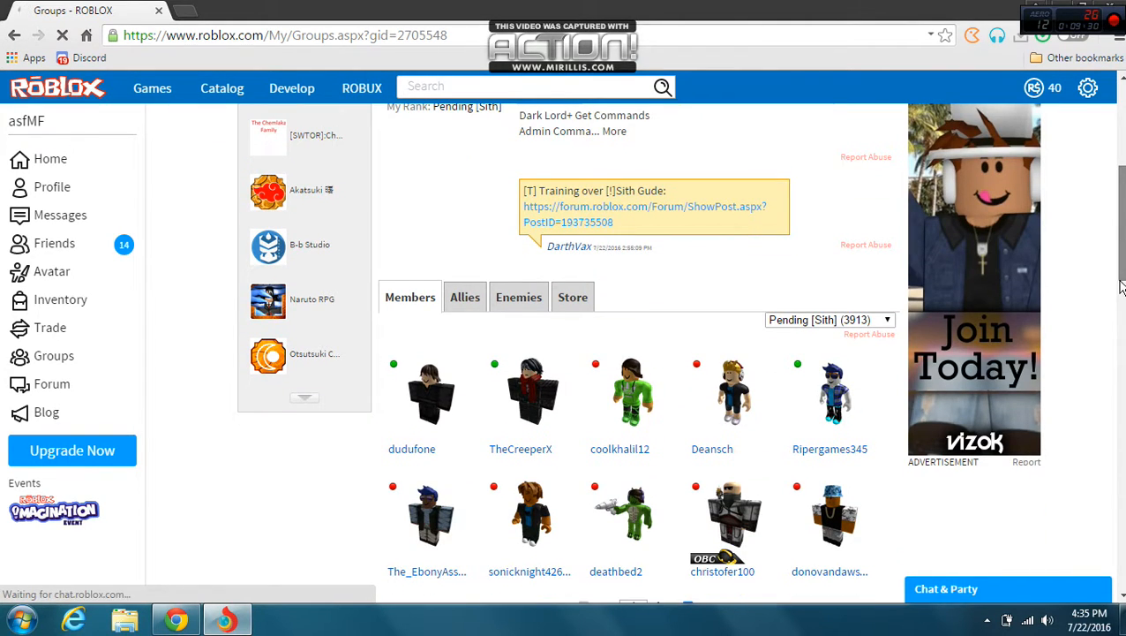
scroll("down", 3)
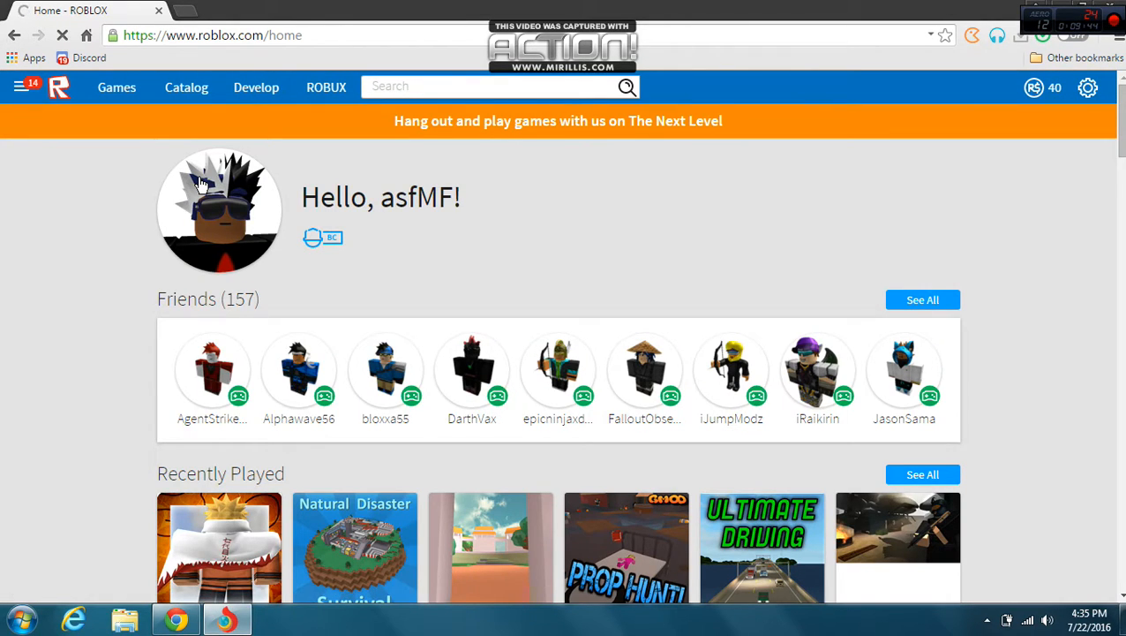
mouse_move(699, 262)
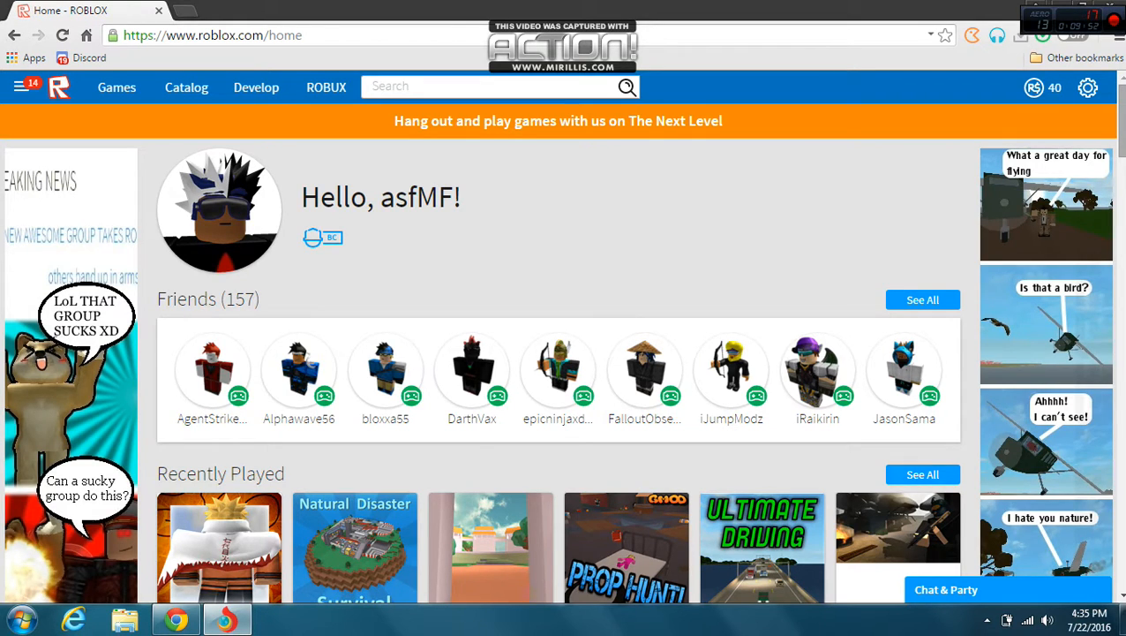
scroll("down", 3)
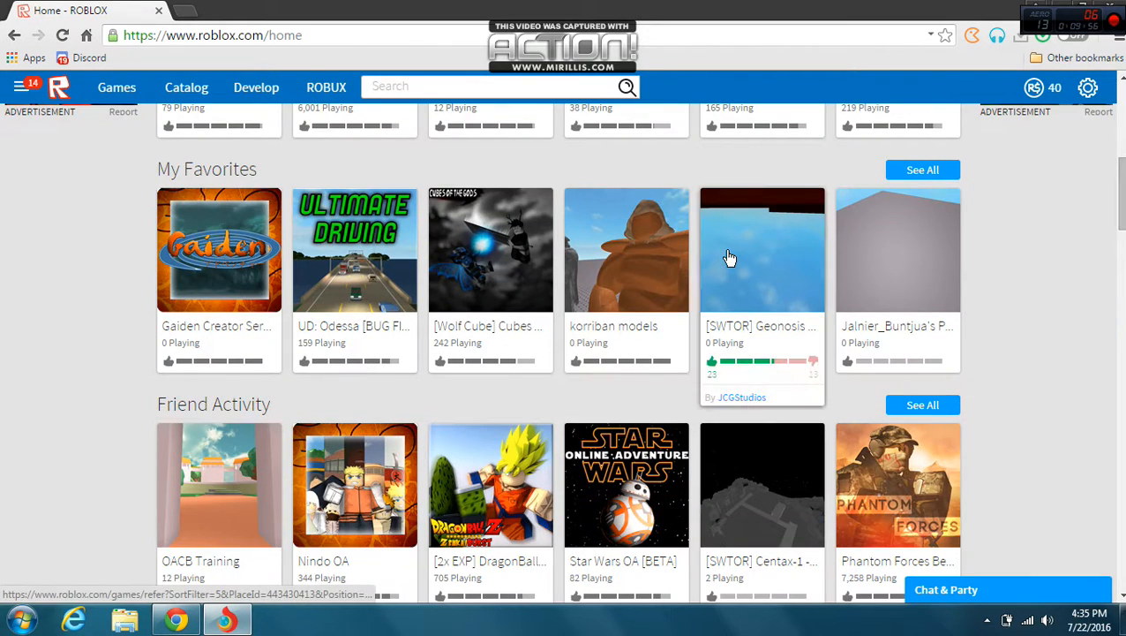